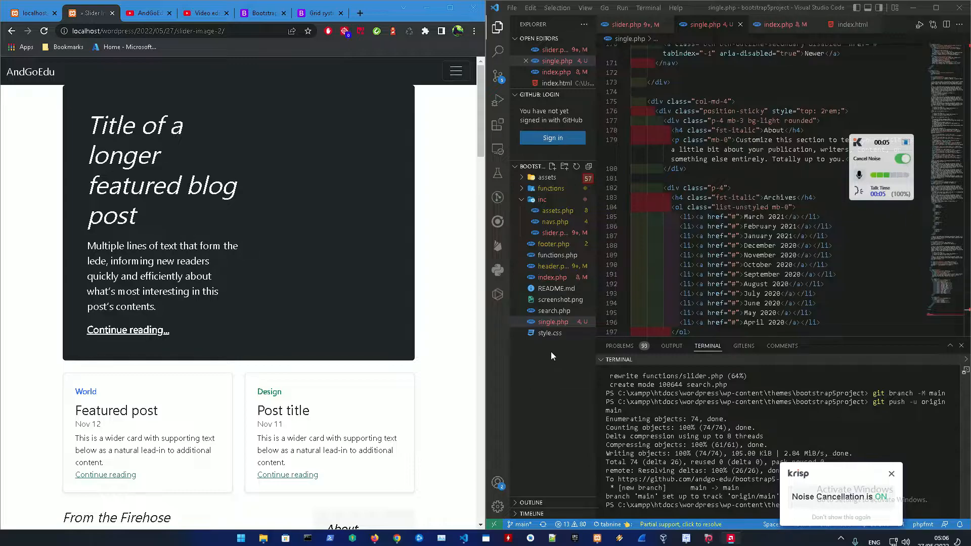
Step: Review the template hierarchy, then open the slider post from the local site's Posts page
left_click(360, 13)
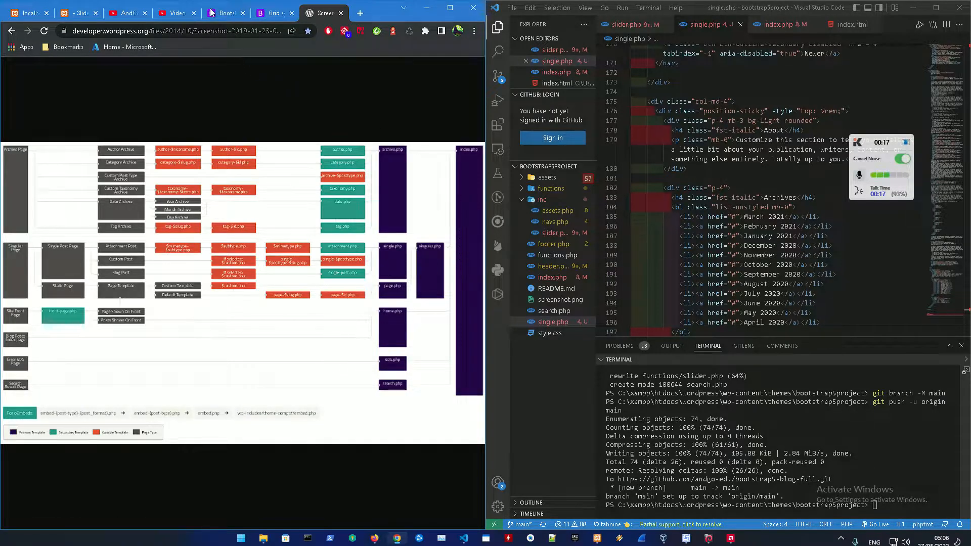
left_click(78, 13)
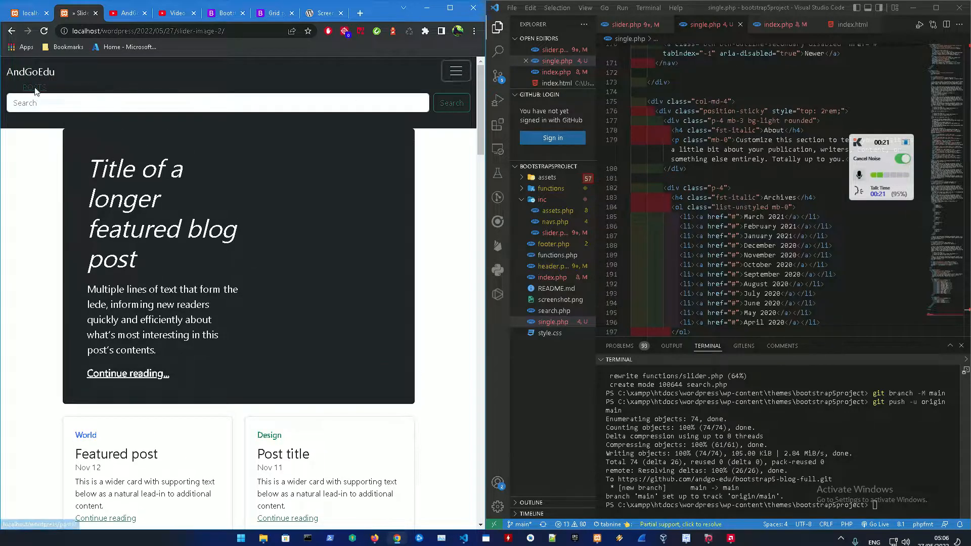
left_click(34, 87)
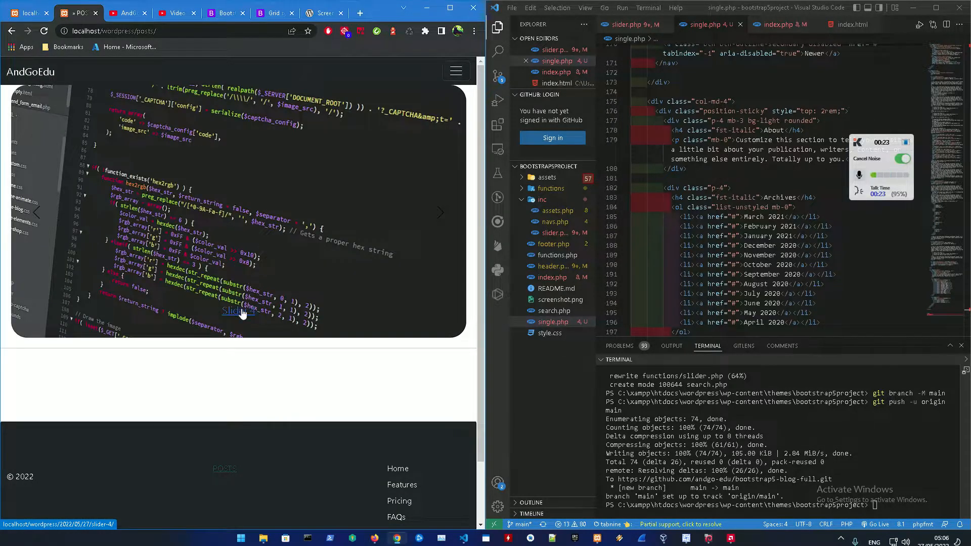
left_click(239, 311)
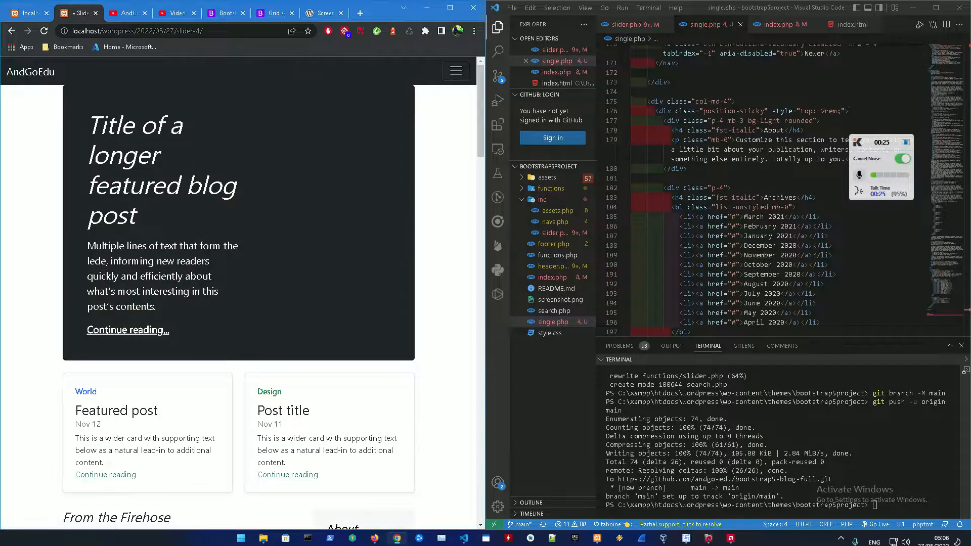
mouse_move(127, 373)
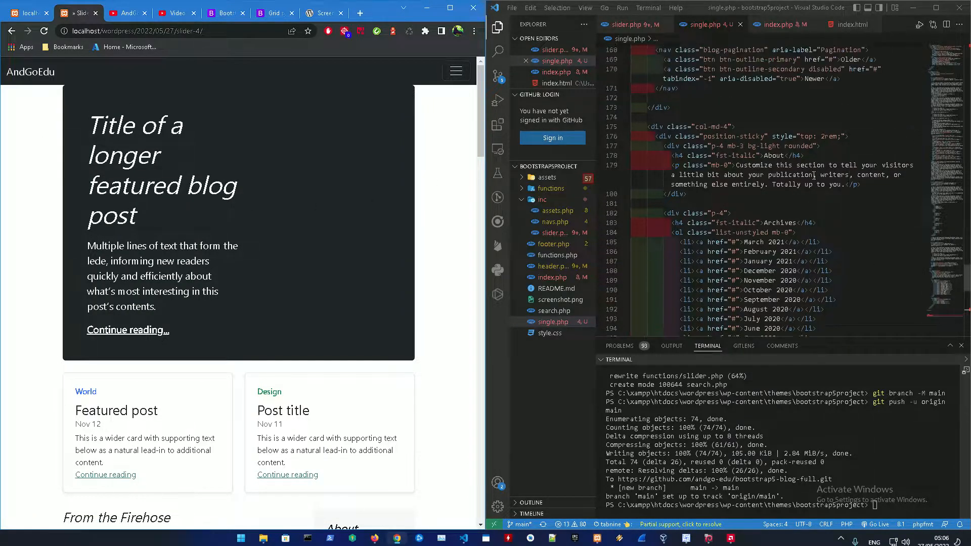
scroll("down", 3)
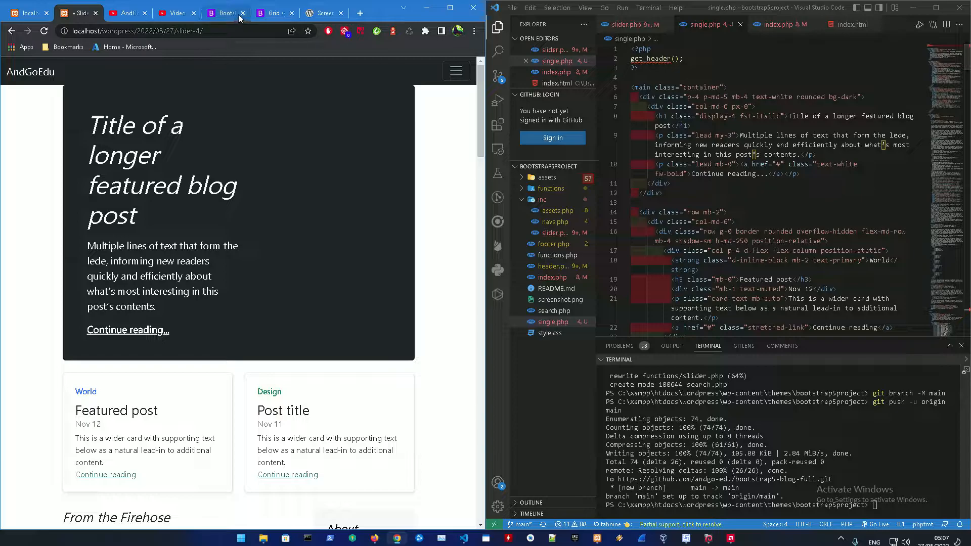
Step: Search Google for 'bootstrap 5 examples' and browse the Bootstrap 5.0 examples page
left_click(224, 13)
type("b")
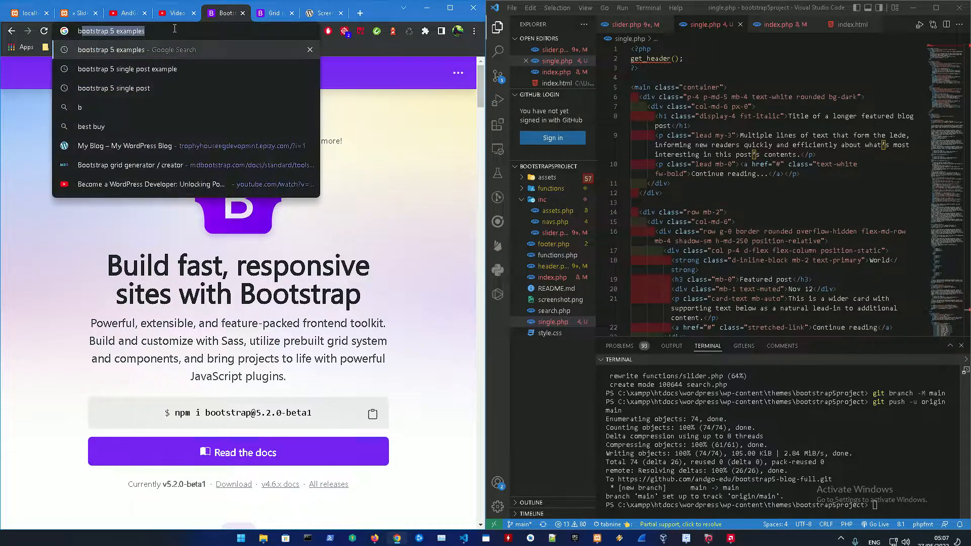
key("Enter")
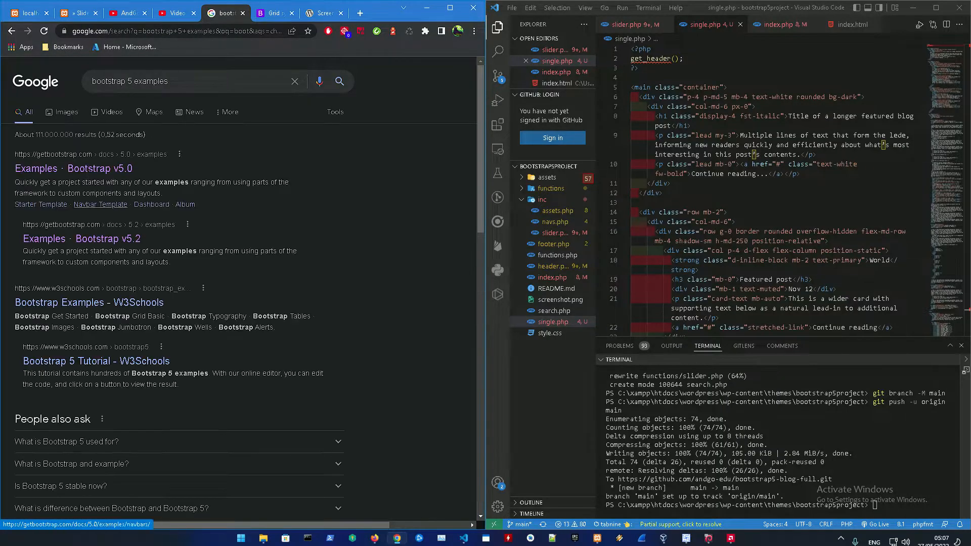
left_click(37, 168)
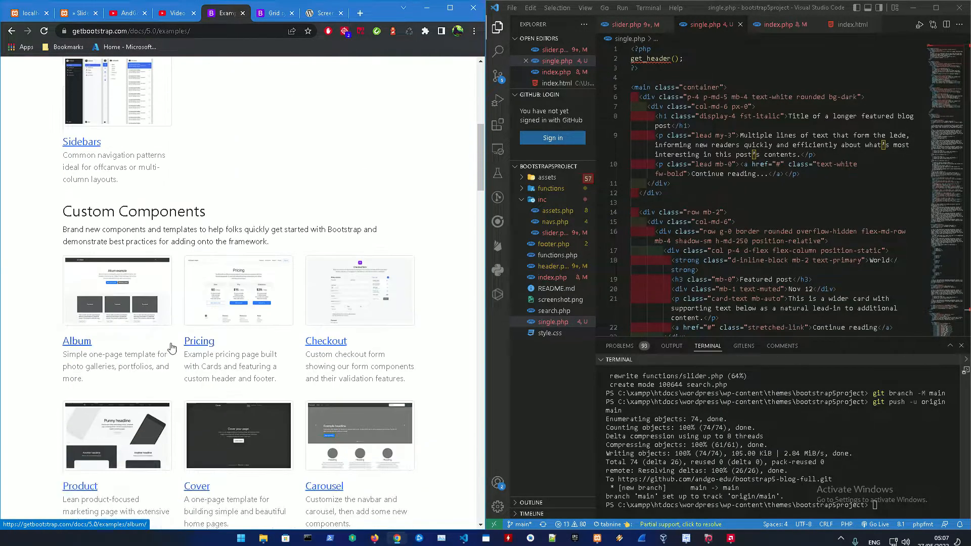
scroll("down", 3)
type("-fluid bg")
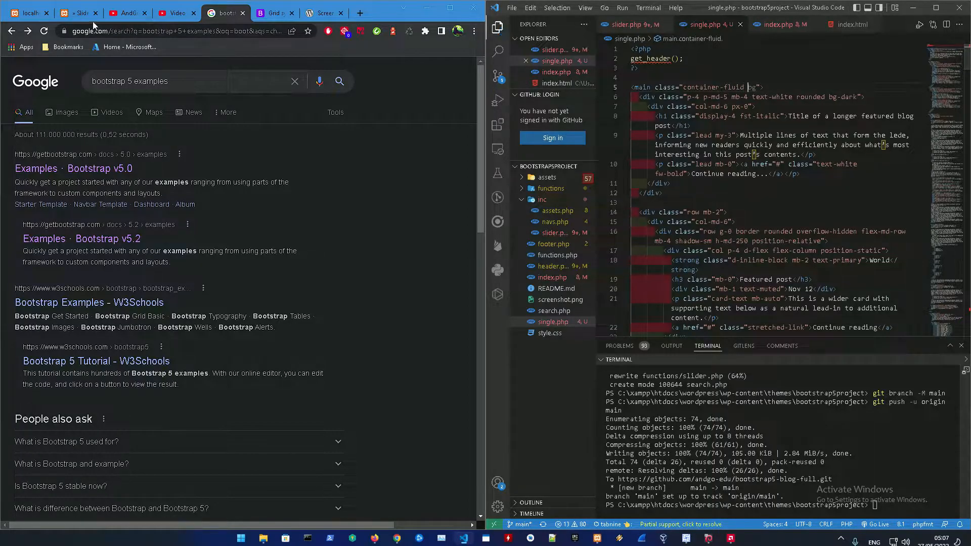
Step: Change the <main> tag's class from container to container-fluid in single.php
left_click(129, 13)
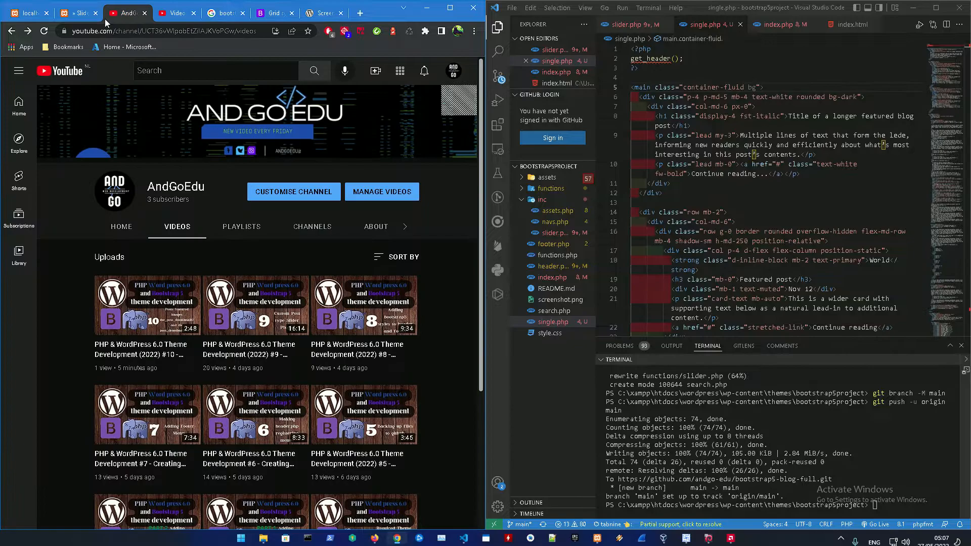
left_click(78, 12)
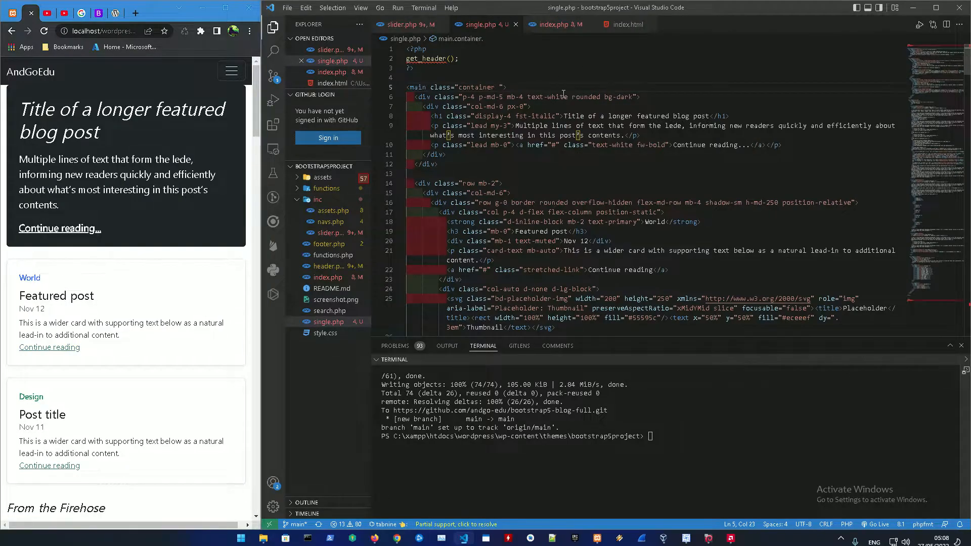
type("-fluid")
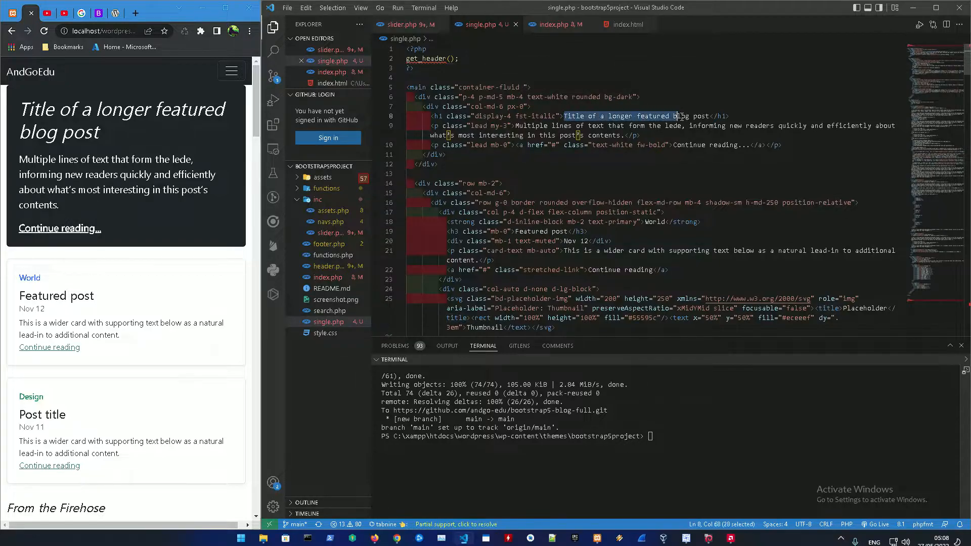
Step: Replace the h1 placeholder with <?php echo the_title(); ?> and reload the post page
key("Delete")
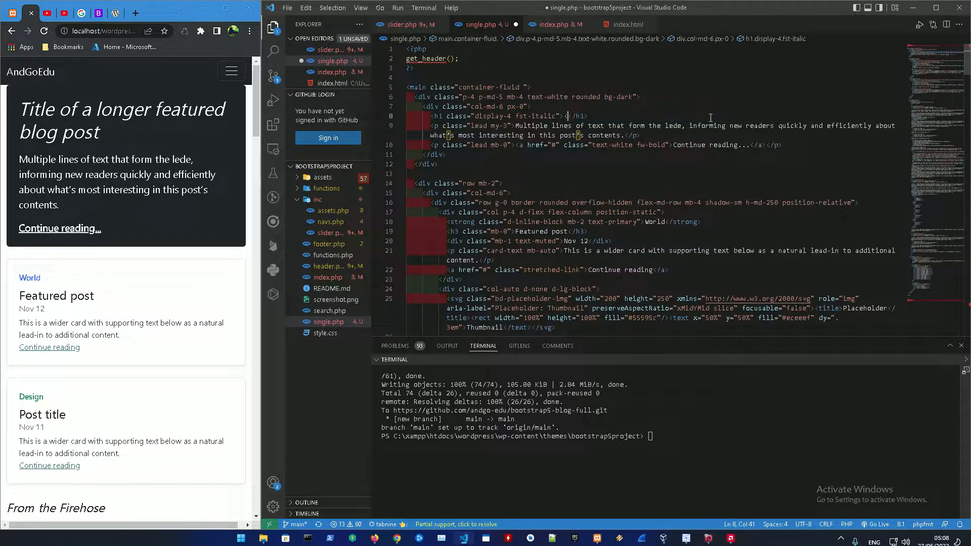
type("<?php?><")
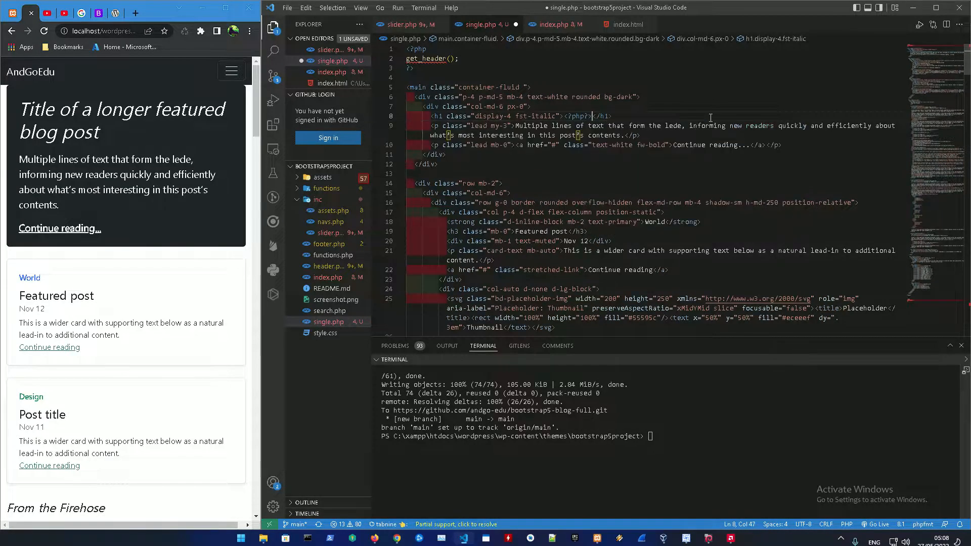
type("echo the_title();")
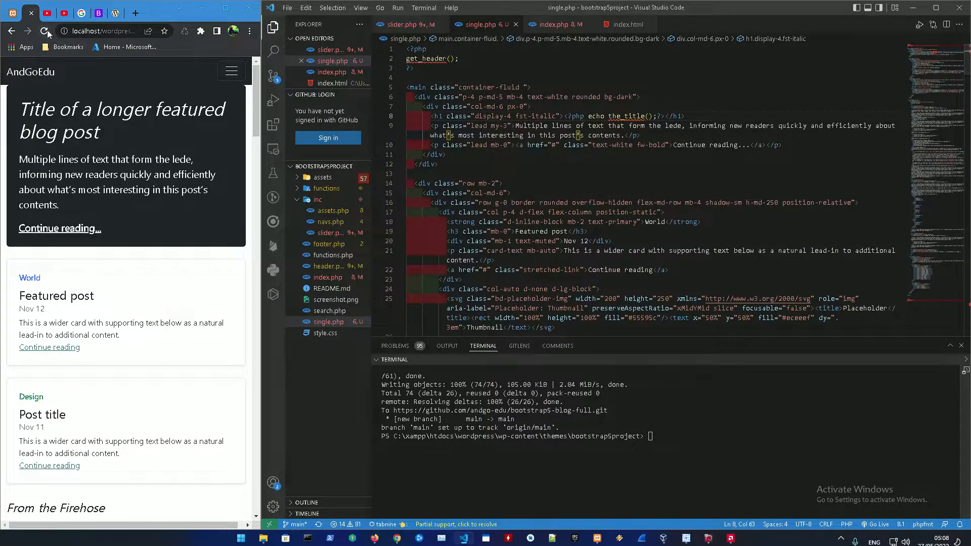
left_click(36, 26)
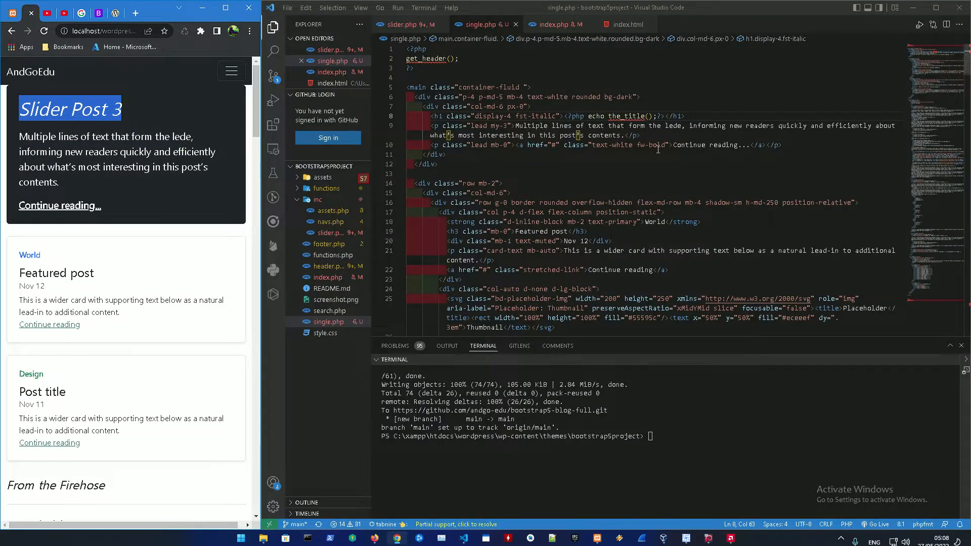
Step: Swap the lead paragraph's placeholder text for <?php the_excerpt(); ?> in single.php
left_click_drag(516, 126, 577, 135)
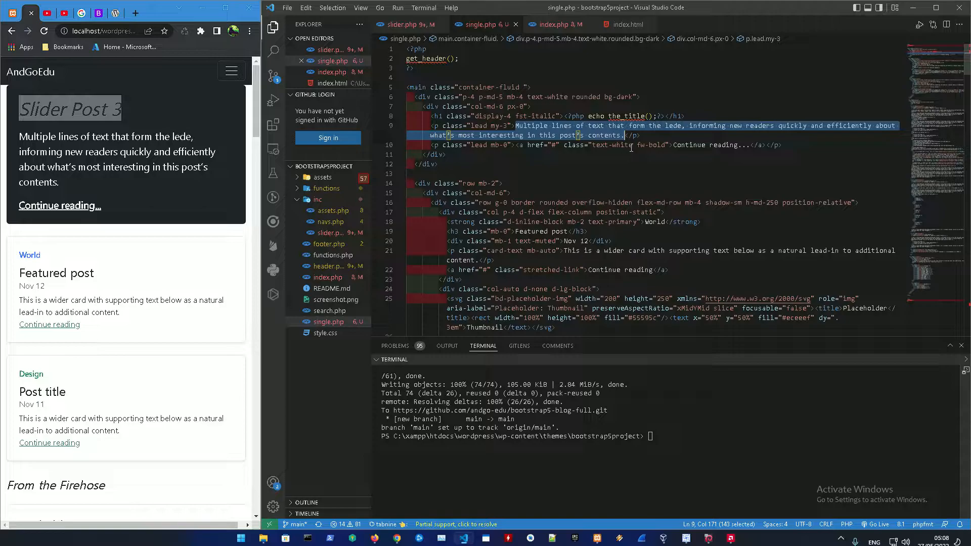
type("<?php?></p>")
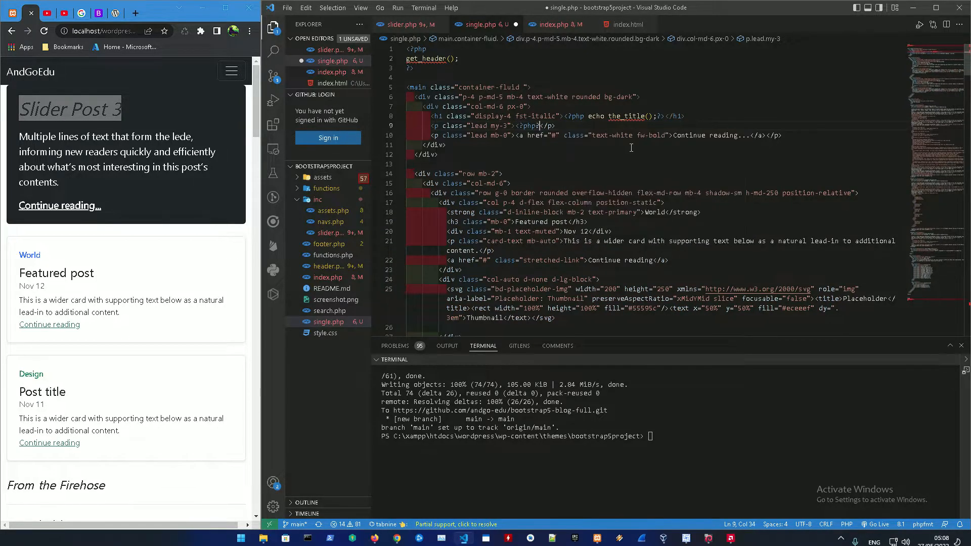
type("the_excerpt();")
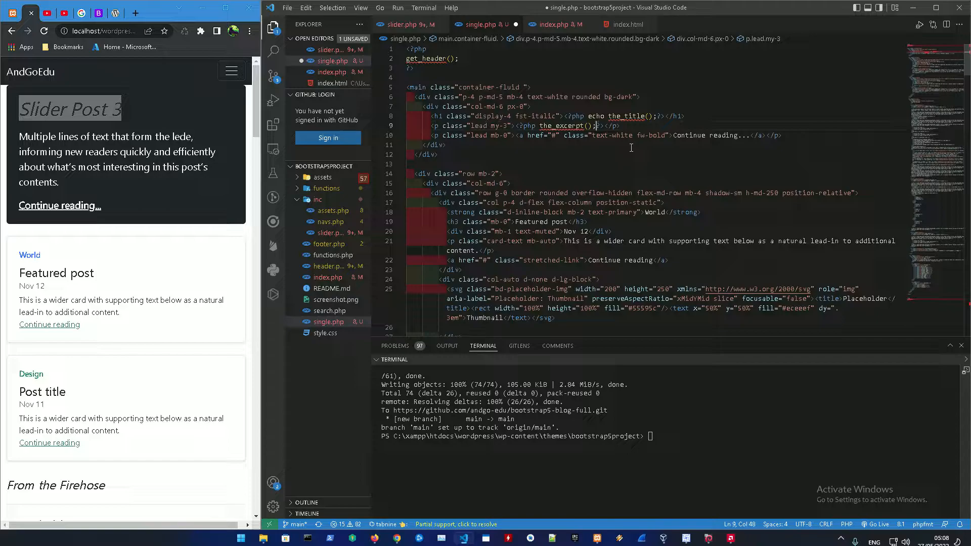
left_click(46, 31)
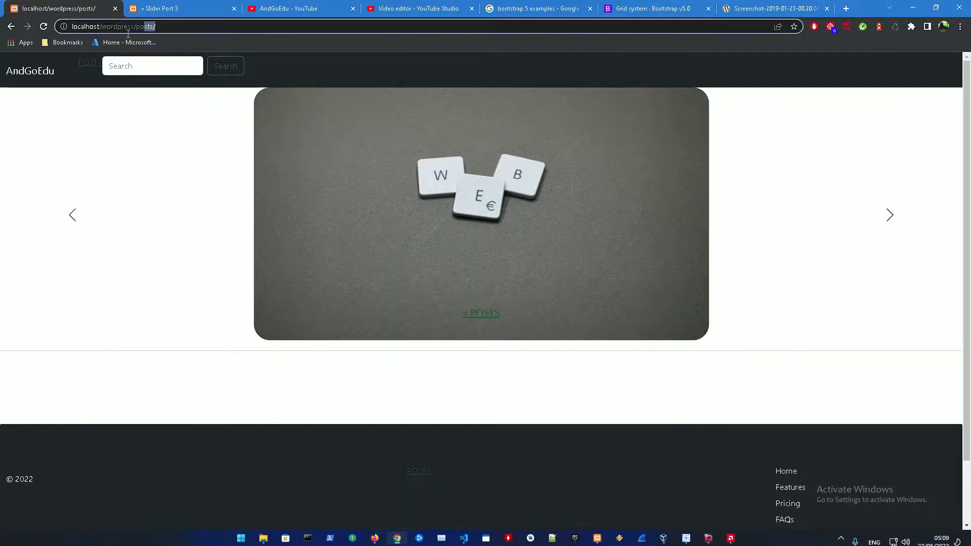
Step: Open the Slider Image 1 post for editing from wp-admin's All Posts list
type("localhost/wordpresswp-admin")
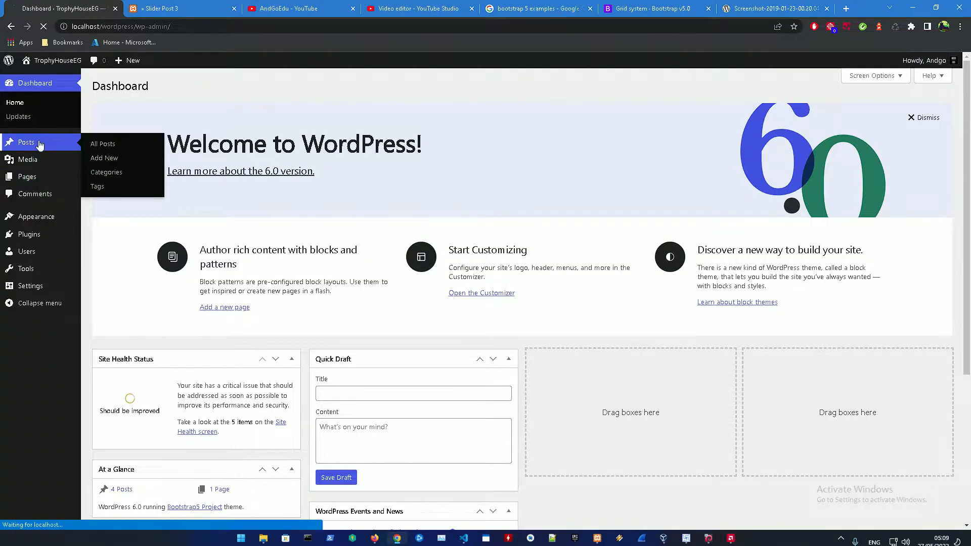
left_click(102, 144)
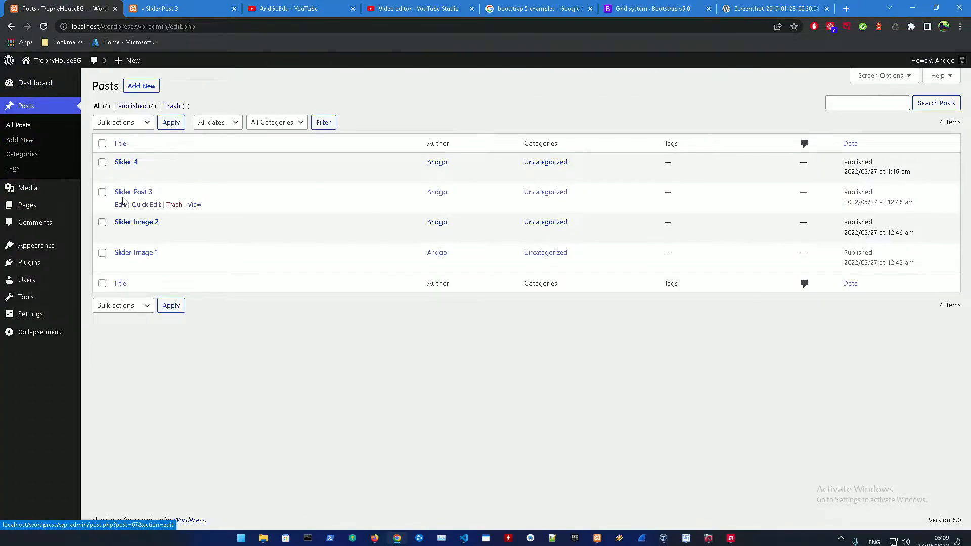
left_click(120, 265)
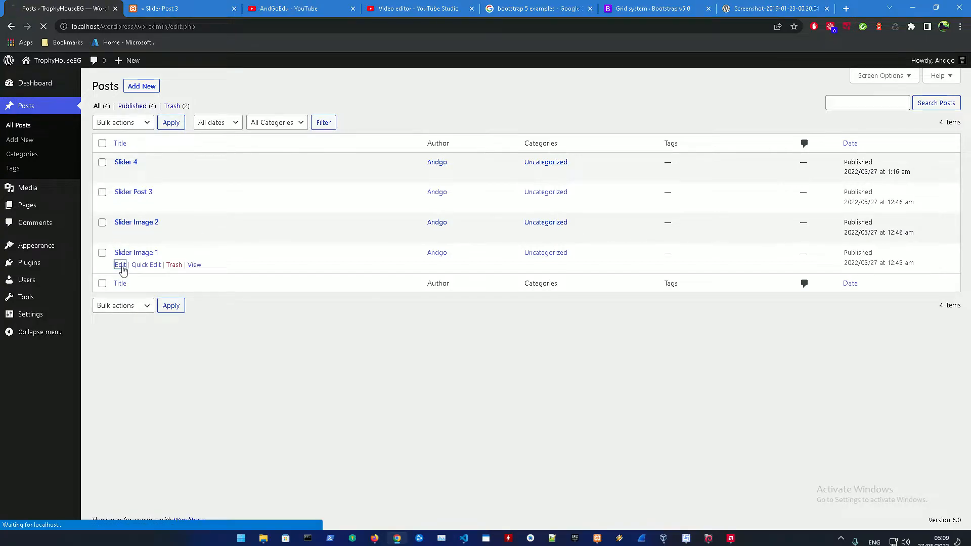
left_click(120, 265)
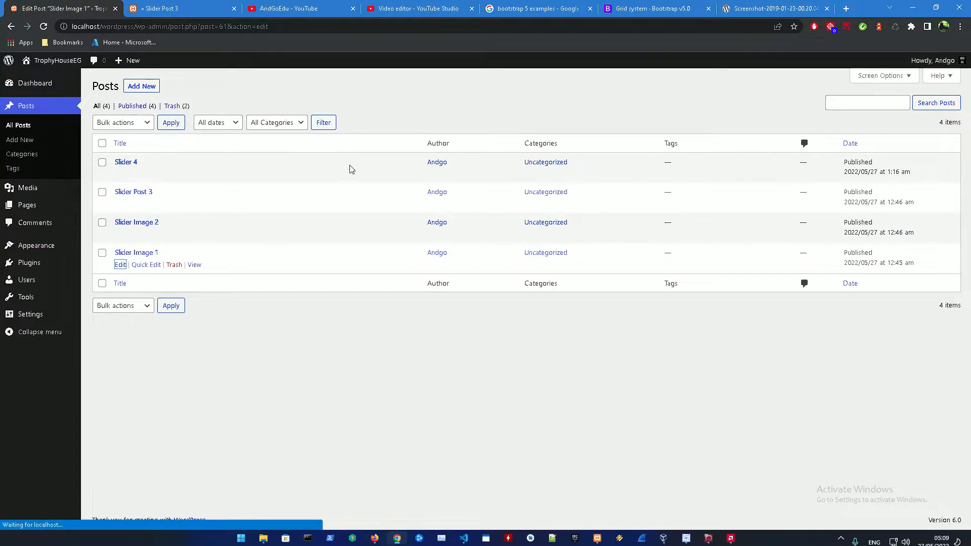
Step: Enter the excerpt 'This is an Slider image 1 description.' and update the post
left_click(121, 264)
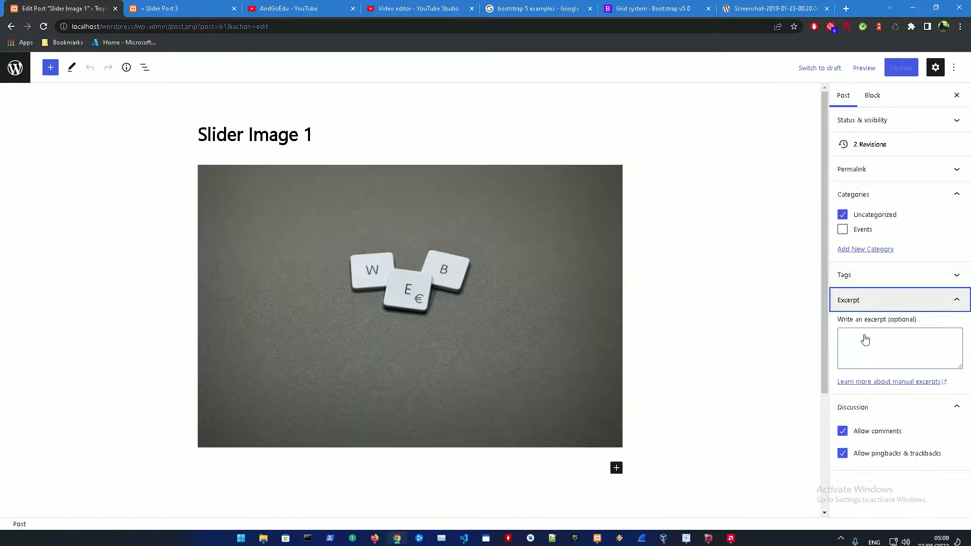
type("This")
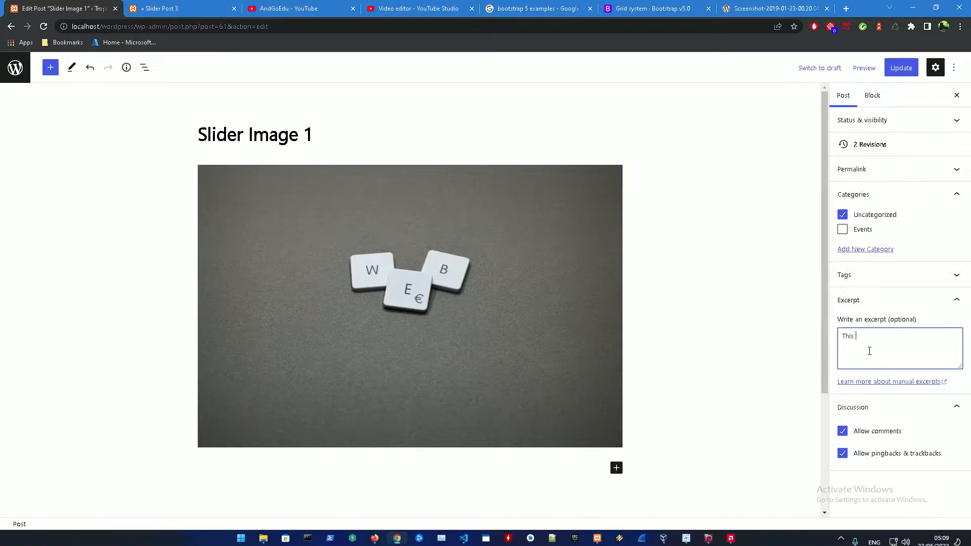
type("is an")
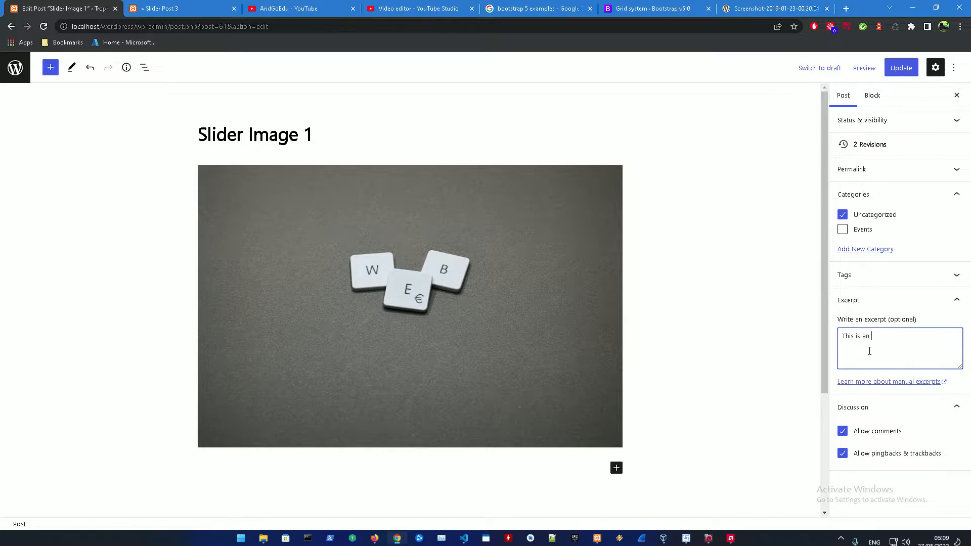
type("Slider image 1 description.")
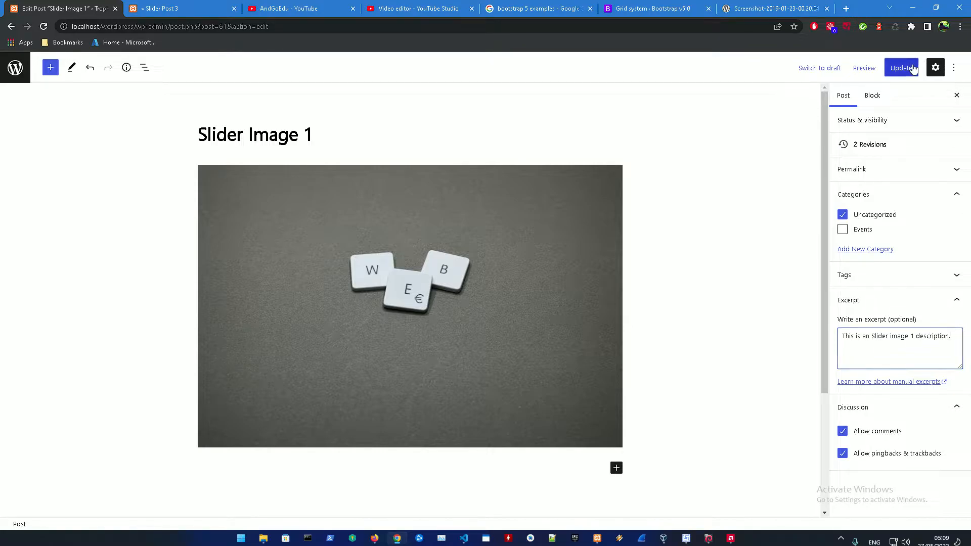
left_click(901, 67)
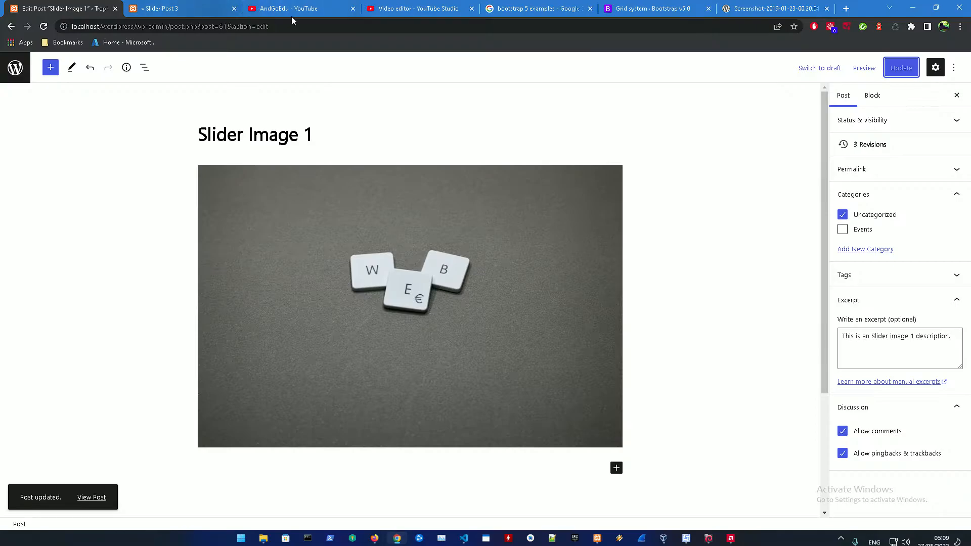
Step: Visit the live site and cycle the slider through its slides
left_click(177, 9)
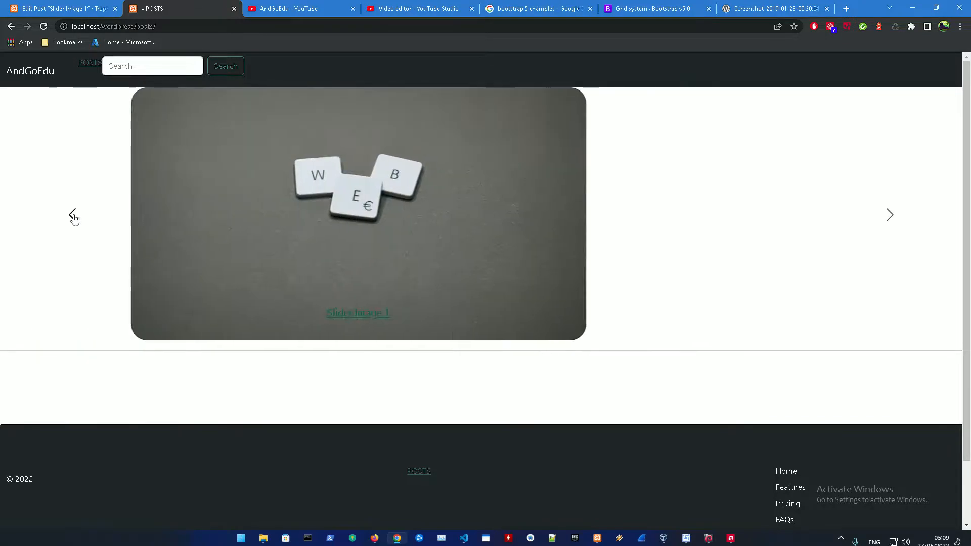
left_click(890, 215)
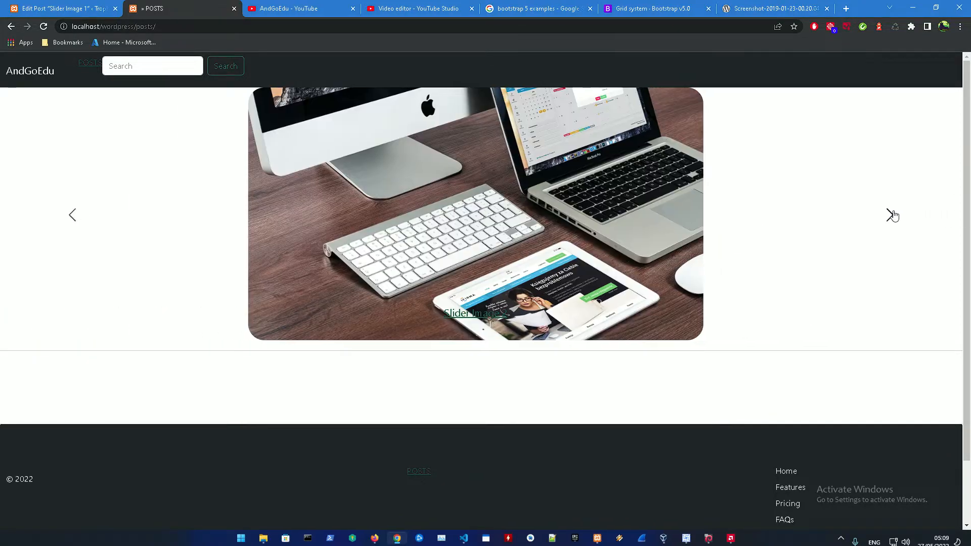
left_click(473, 313)
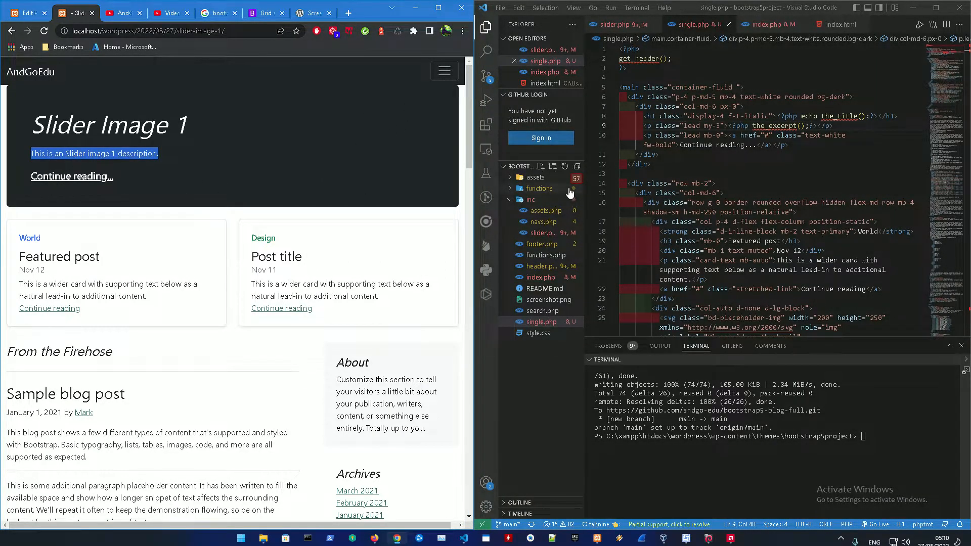
scroll("down", 3)
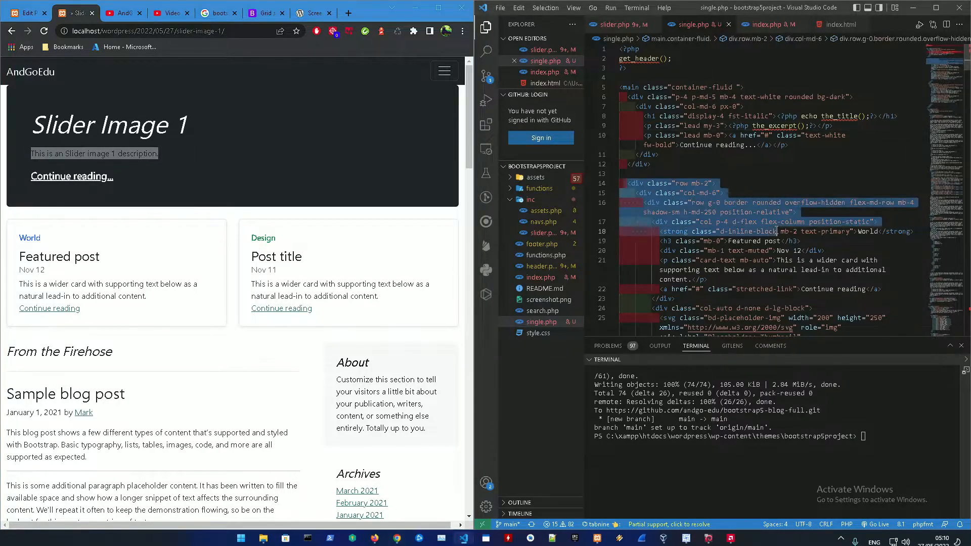
scroll("down", 3)
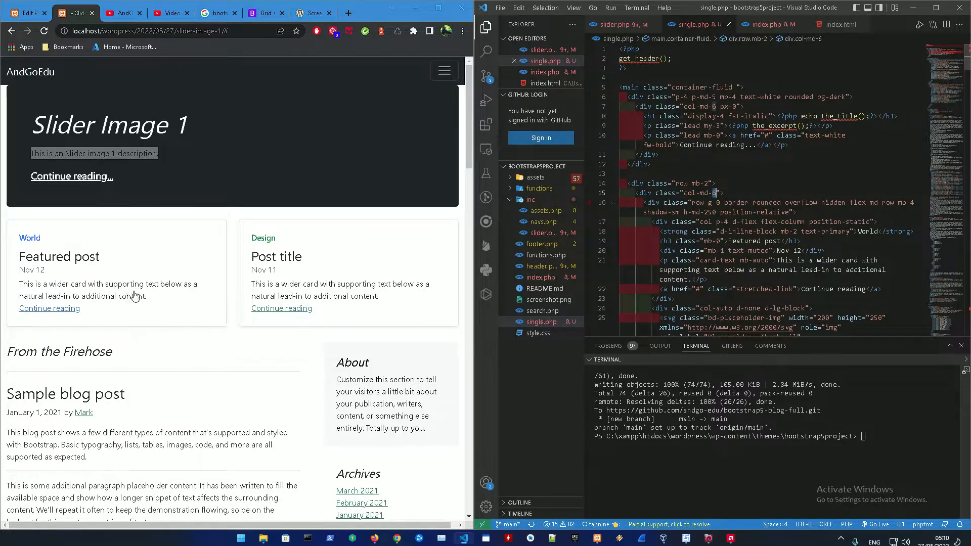
mouse_move(117, 190)
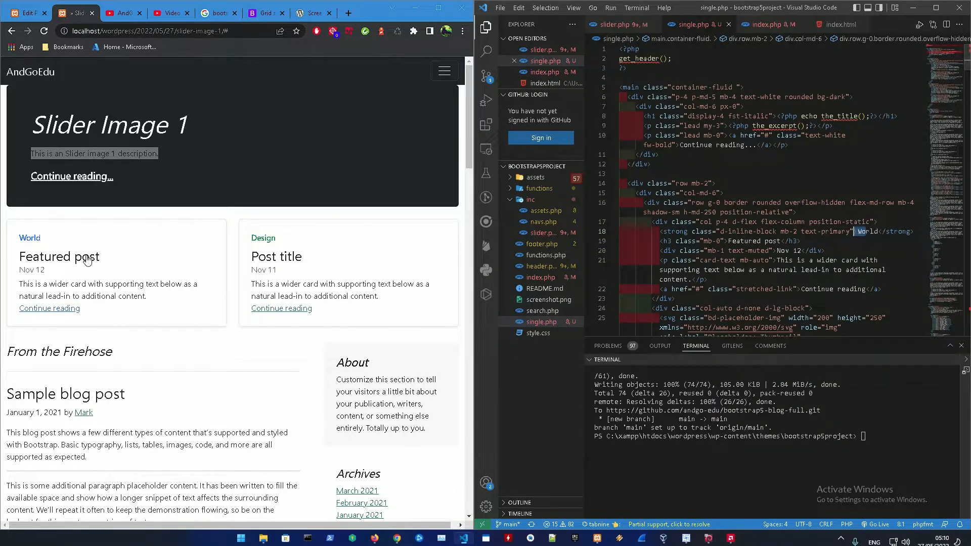
scroll("down", 3)
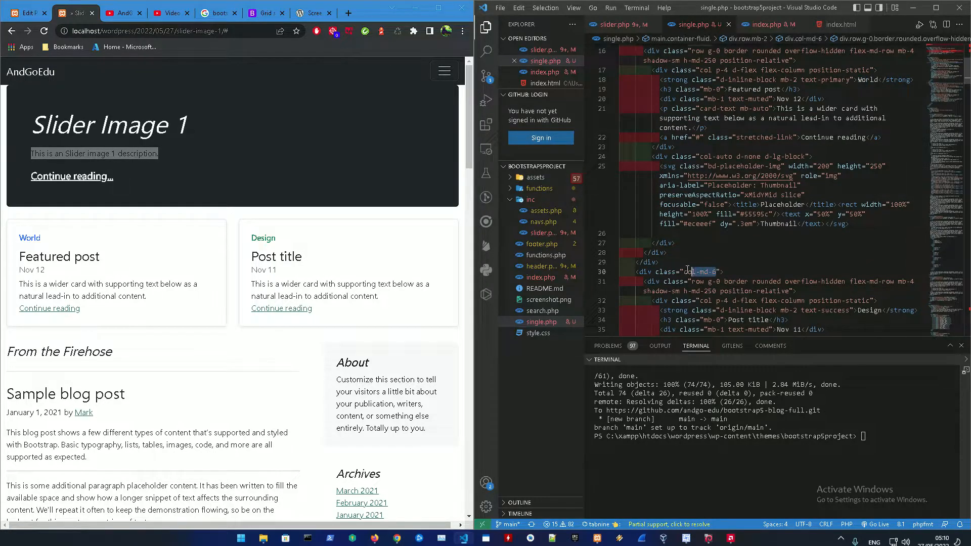
double_click(704, 271)
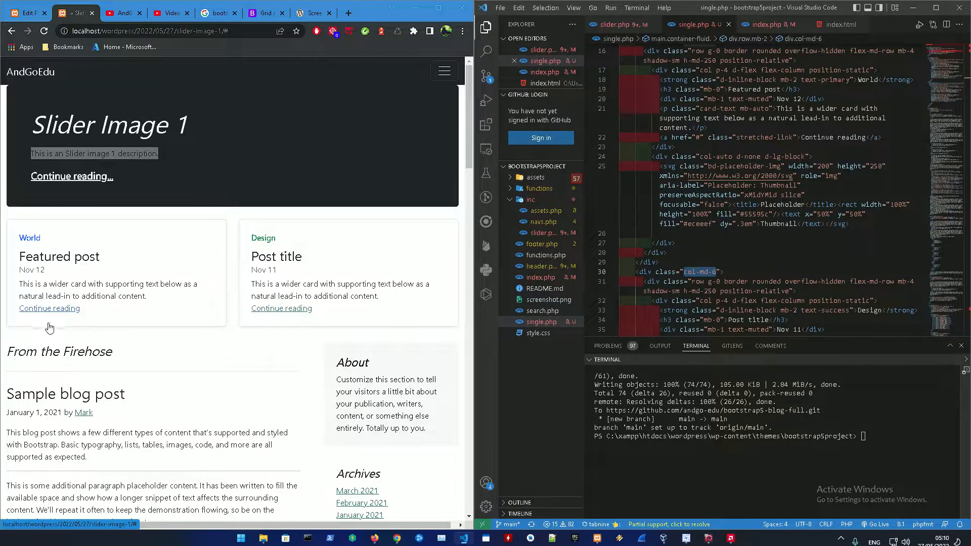
mouse_move(75, 262)
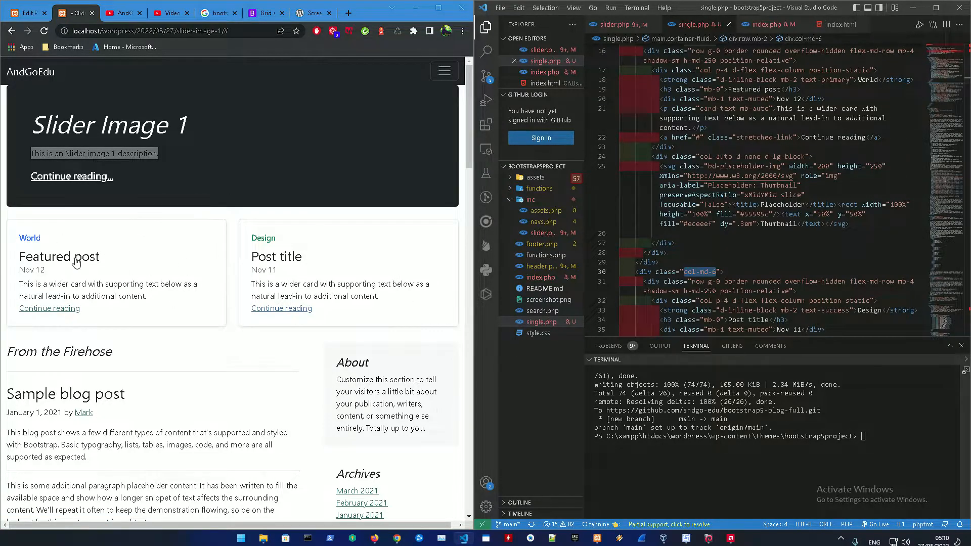
scroll("down", 3)
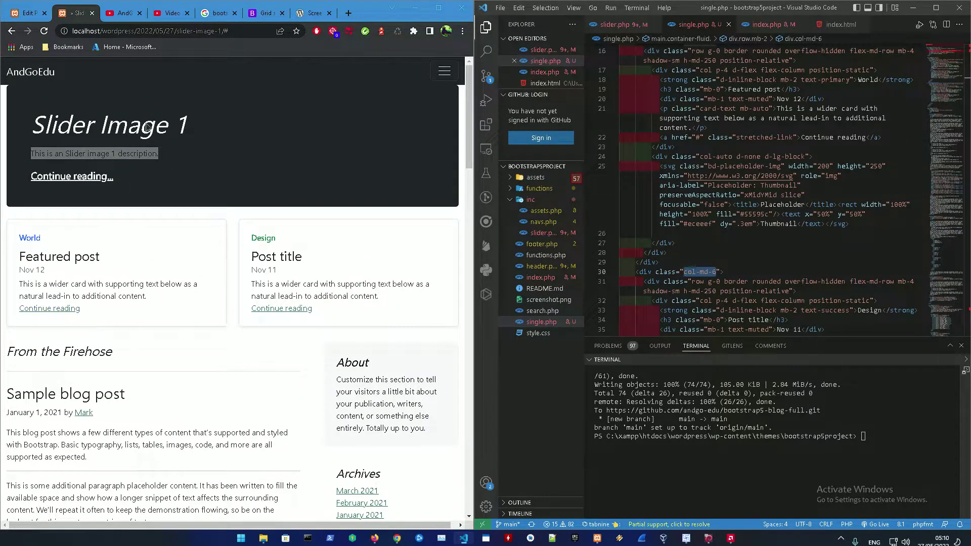
double_click(96, 124)
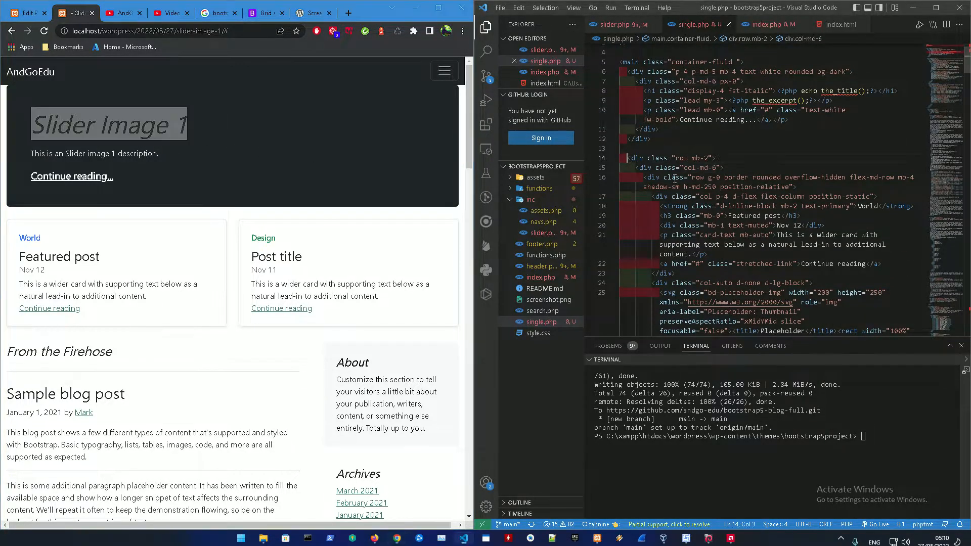
Step: Scroll down single.php to the featured-post cards row
scroll("down", 3)
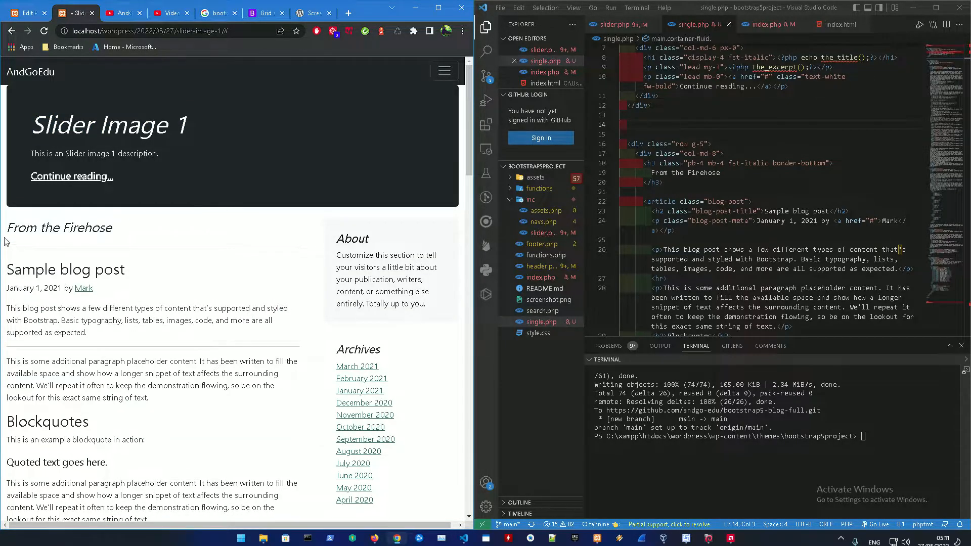
scroll("down", 3)
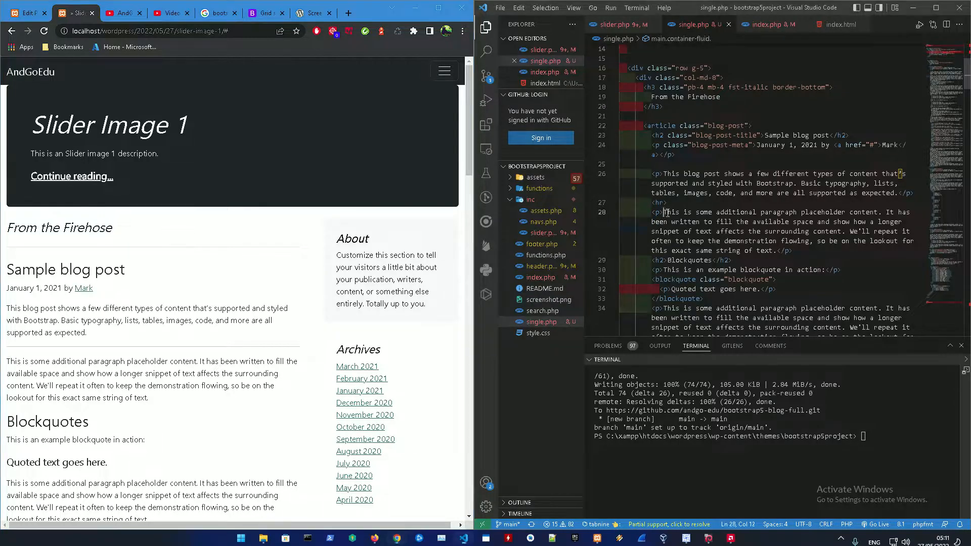
scroll("down", 3)
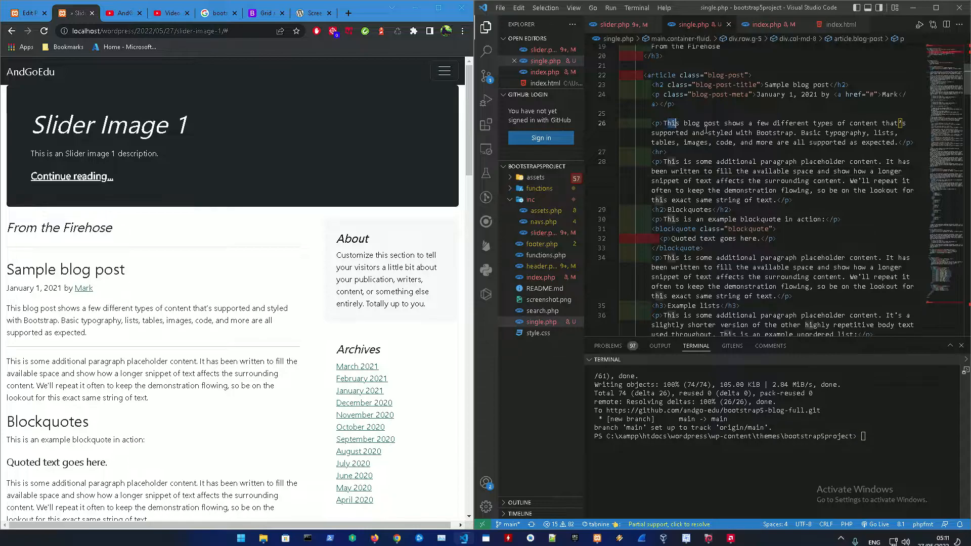
Step: Replace the first paragraph's text with <?php the_content(); ?> using autocomplete
type("T</p>")
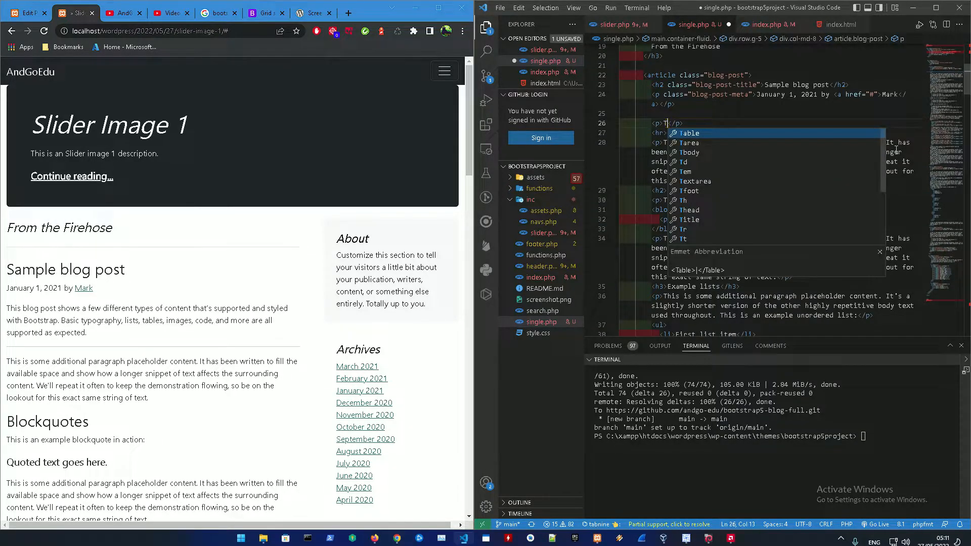
type("t")
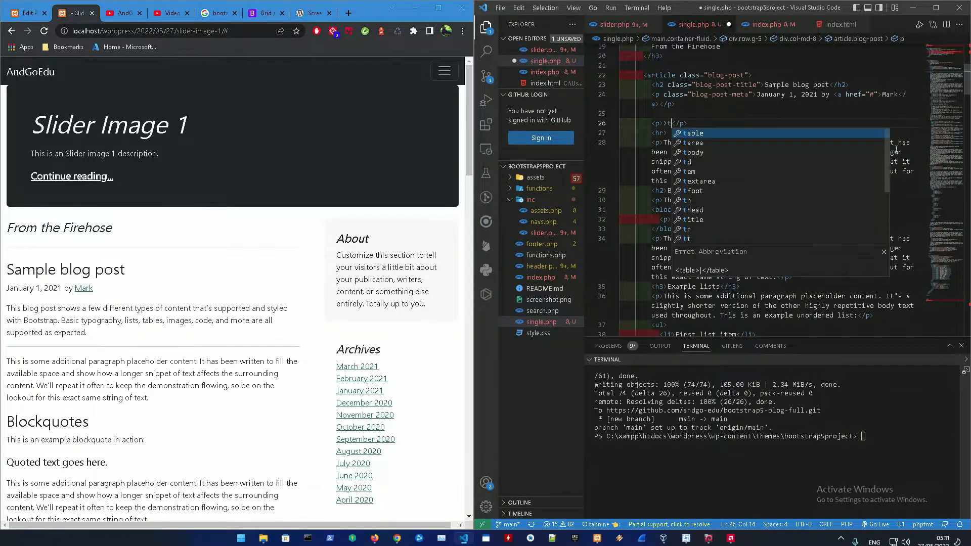
type("hp?")
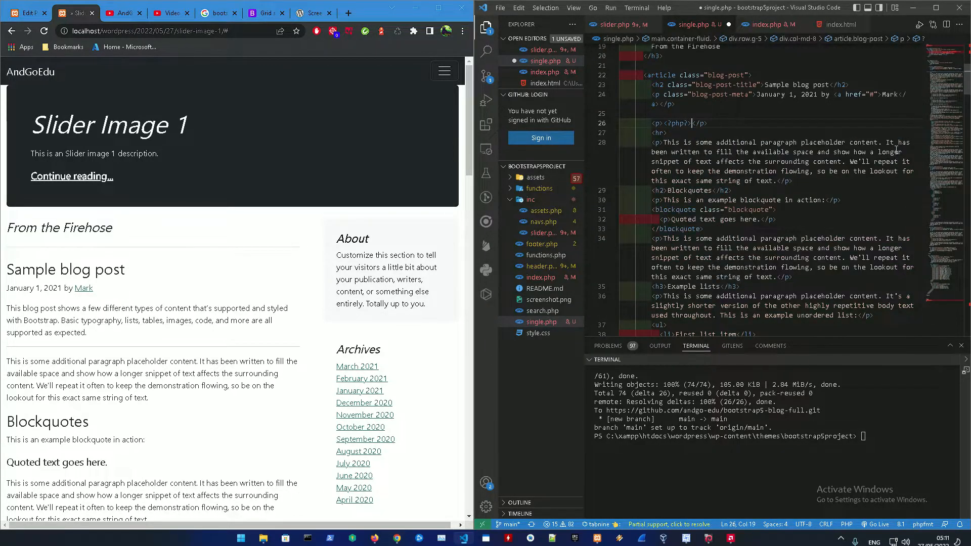
type("the_content")
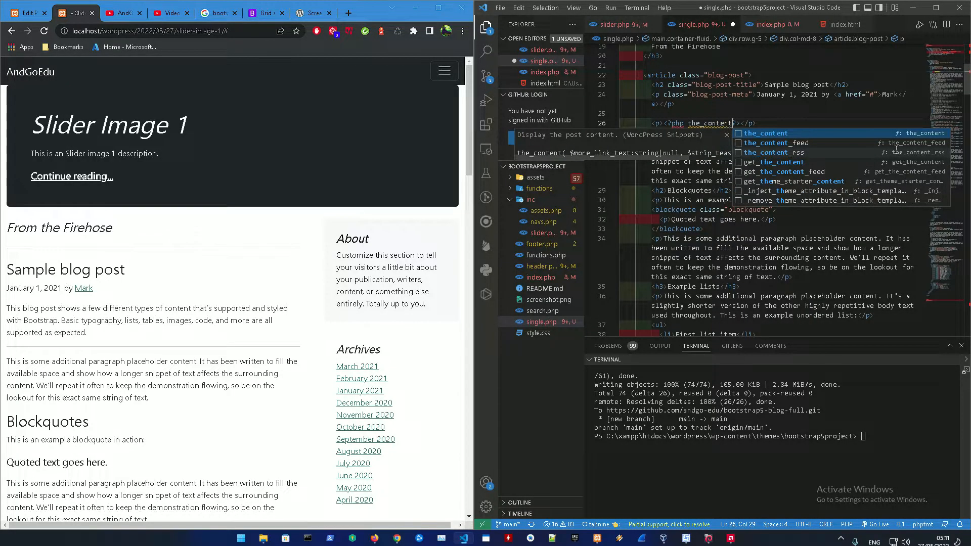
key("Tab")
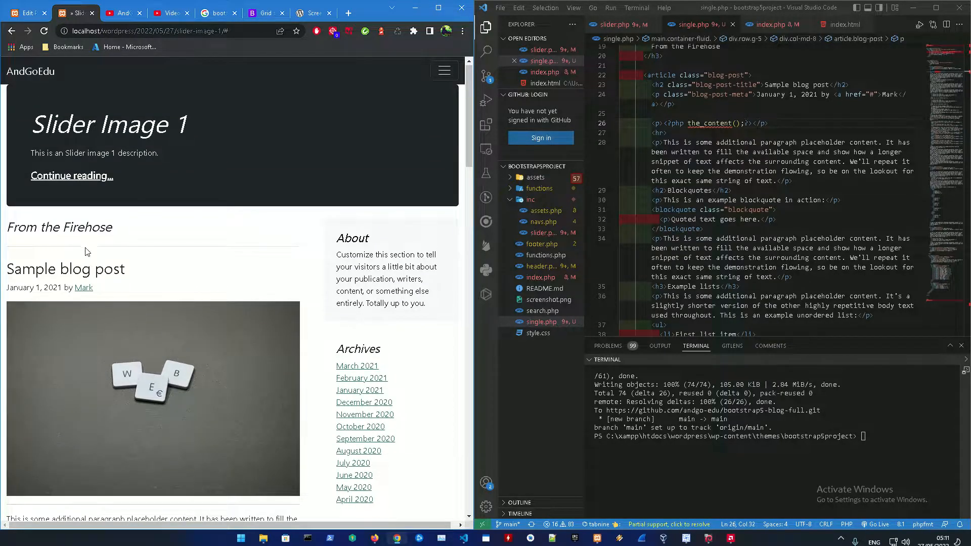
Step: Delete the placeholder paragraph below the the_content() line
scroll("down", 3)
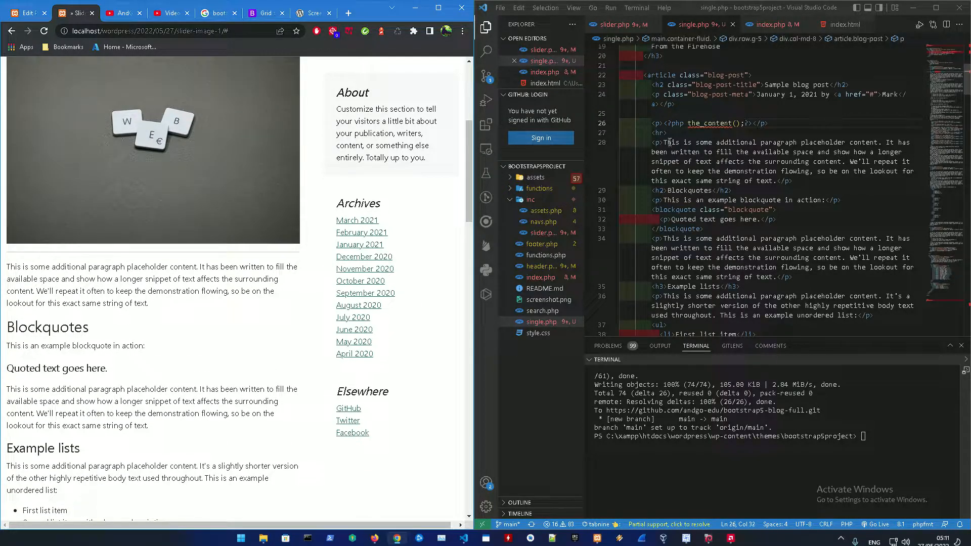
left_click_drag(664, 142, 773, 182)
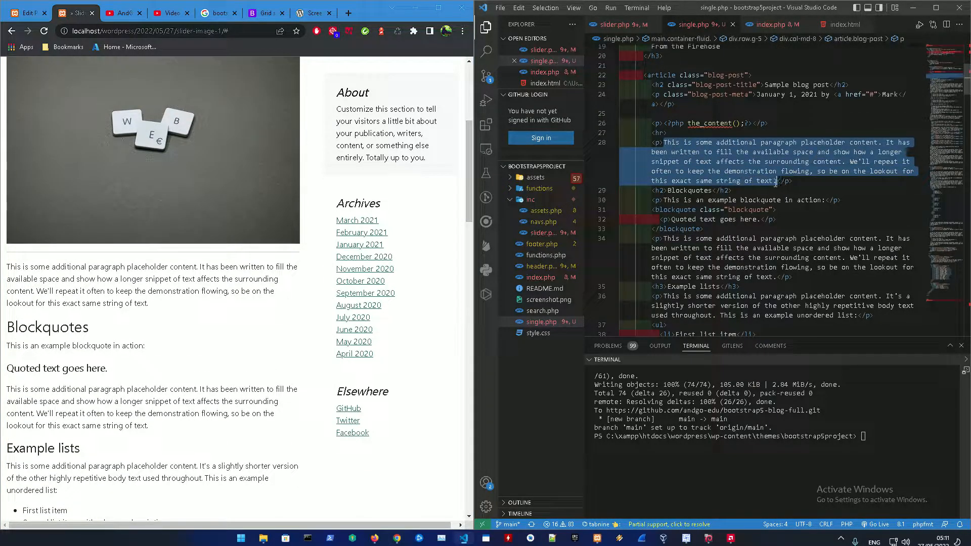
key("Delete")
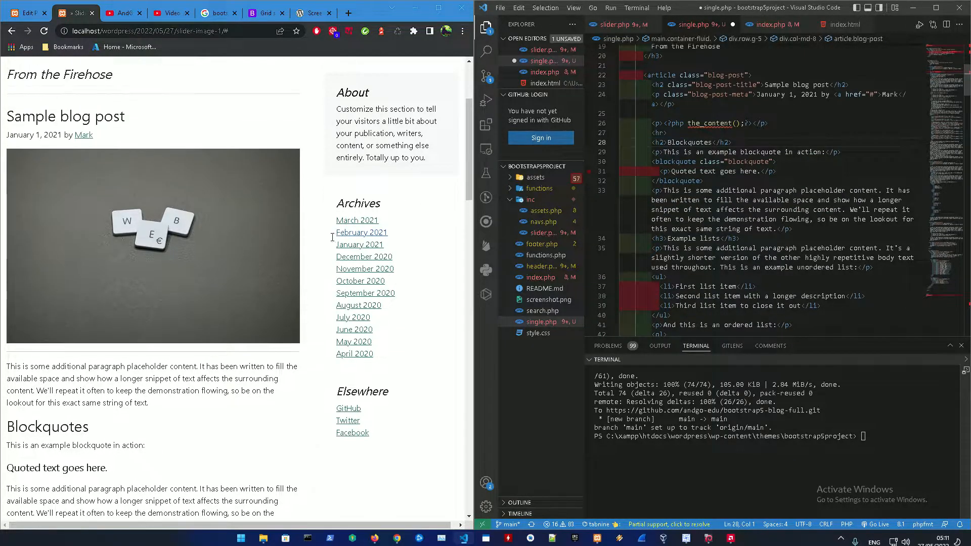
scroll("up", 3)
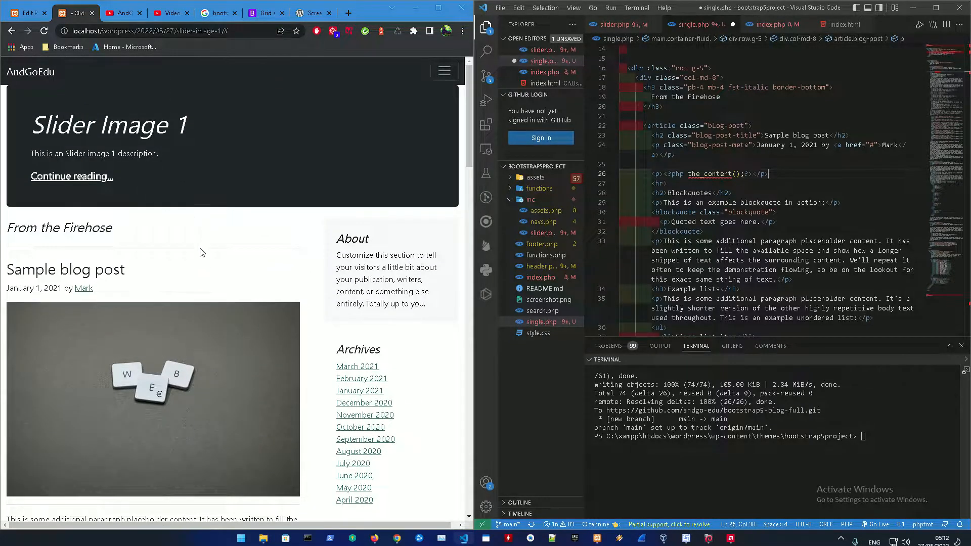
scroll("down", 3)
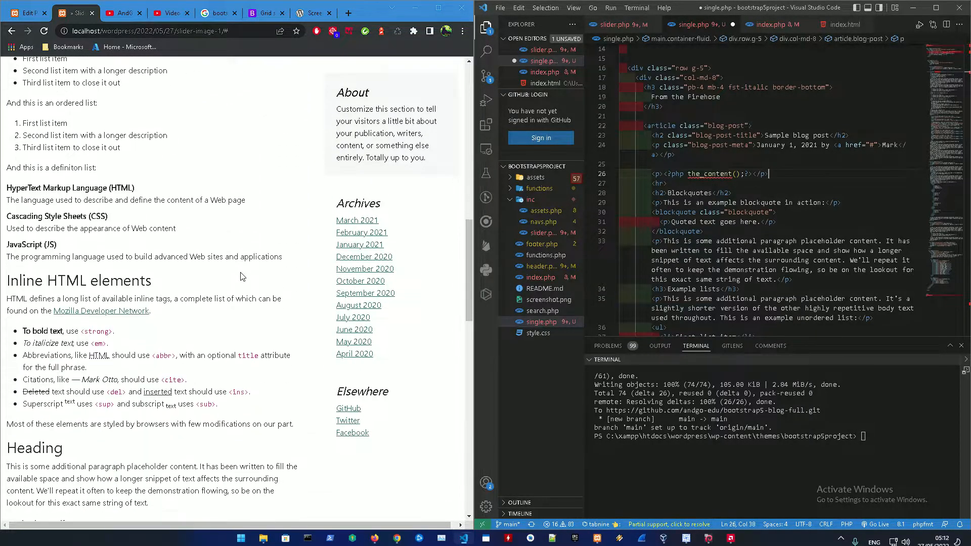
scroll("down", 3)
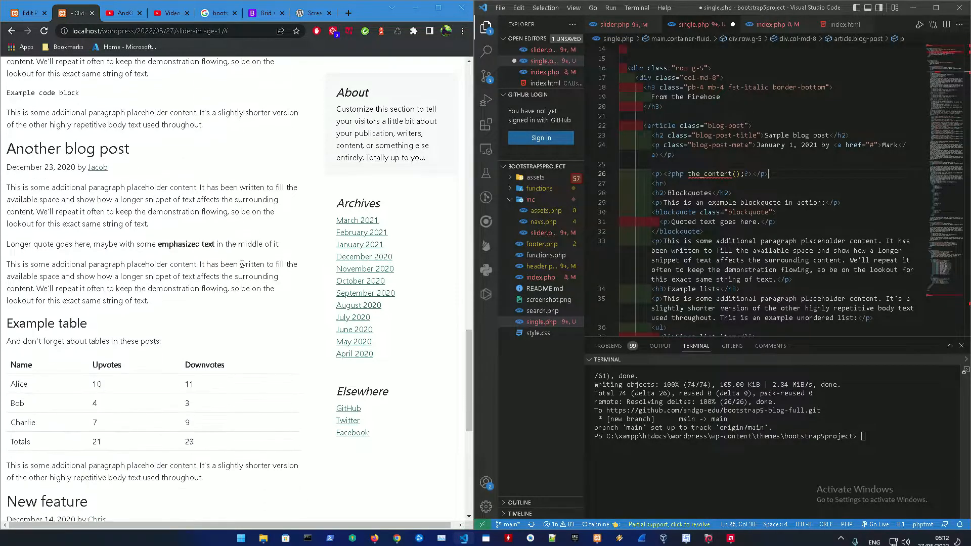
scroll("down", 3)
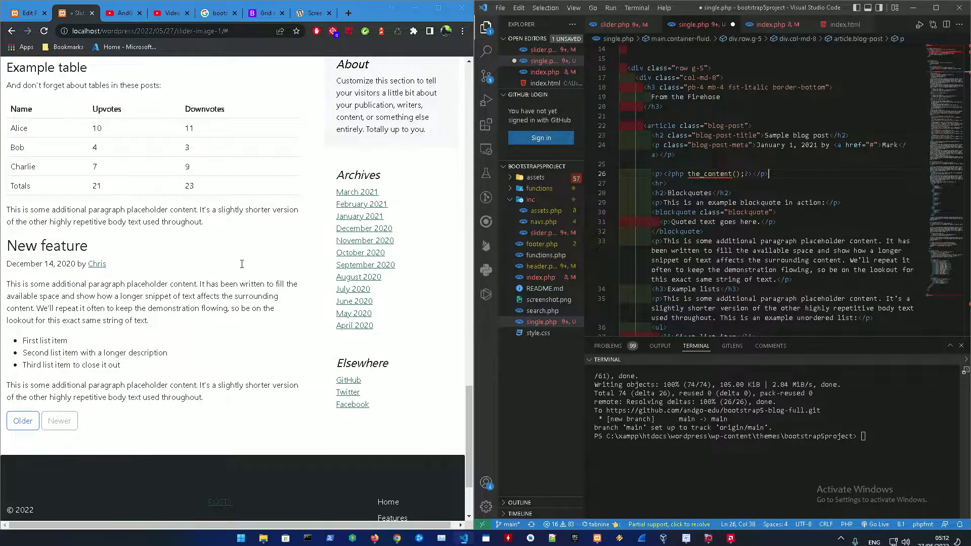
scroll("up", 3)
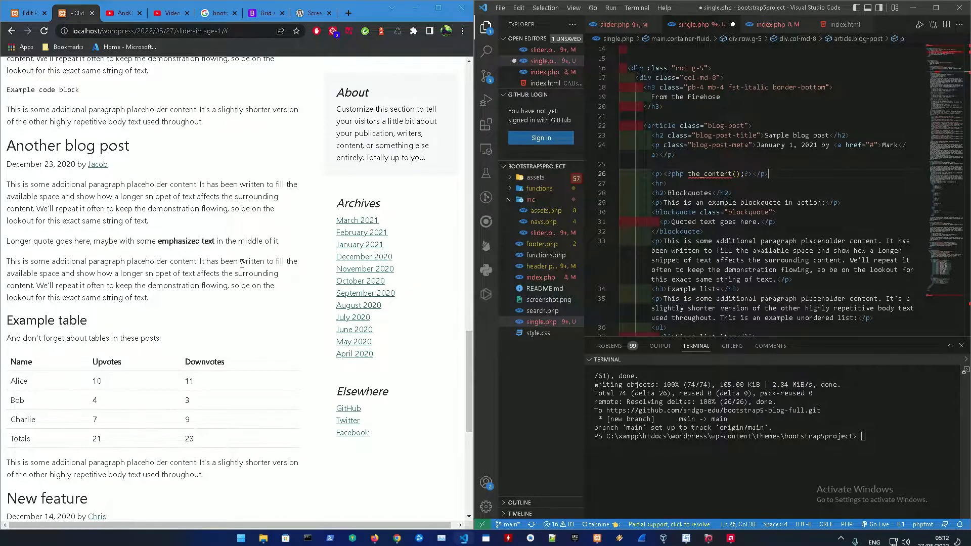
scroll("up", 3)
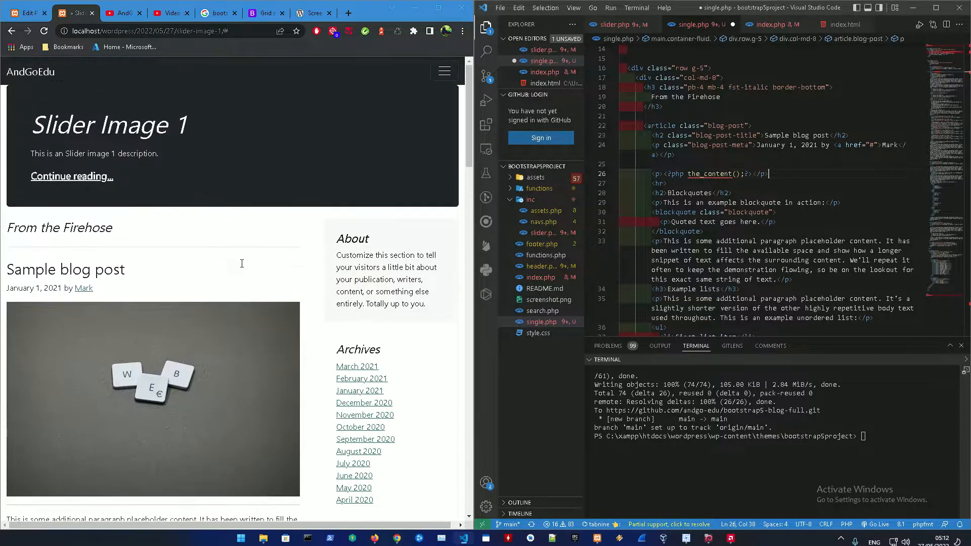